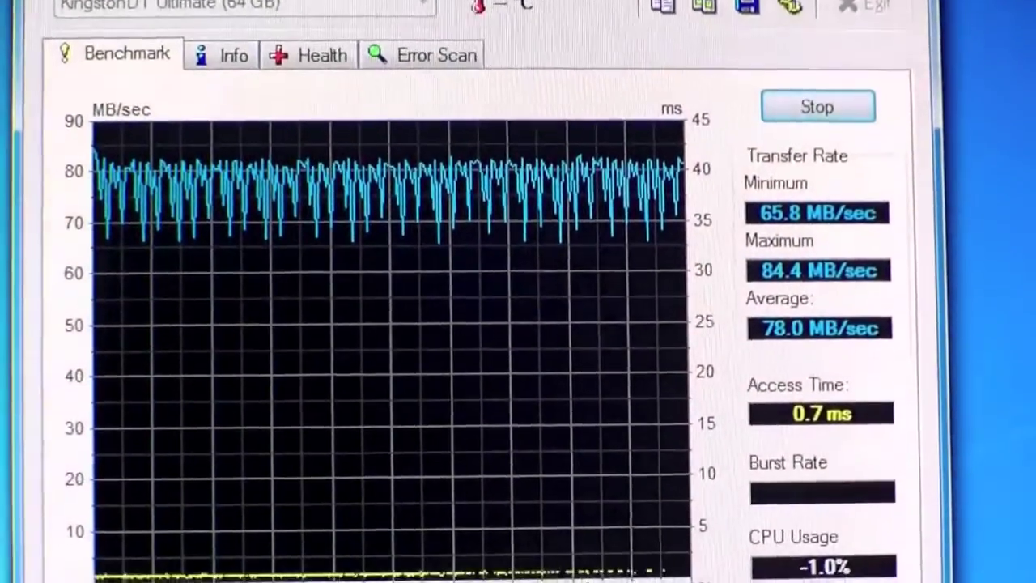
# Let the benchmark of the Kingston DT Ultimate 64 GB finish at 78.0 MB/sec average, 0.7 ms access, 43.7 MB/sec burst
pyautogui.click(818, 107)
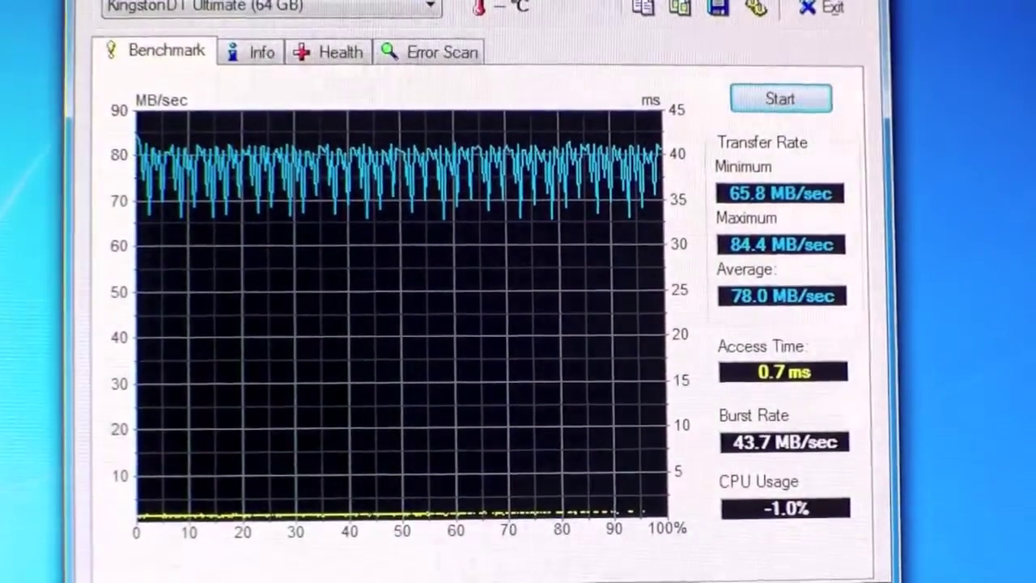